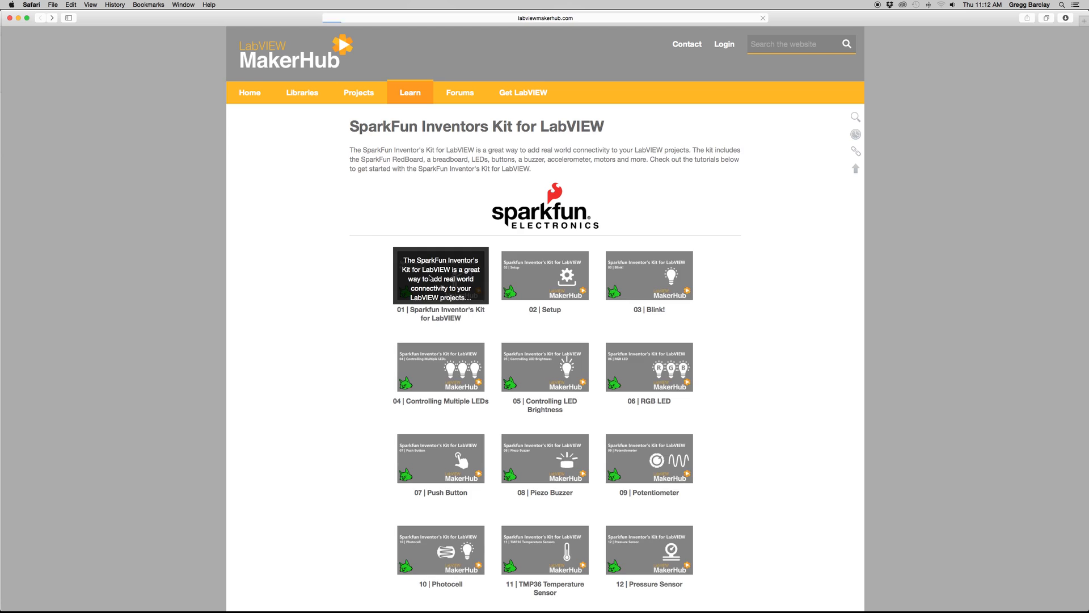
After briefly visiting the first kit tutorial, open 02 | Setup and scroll to its YouTube video
click(442, 278)
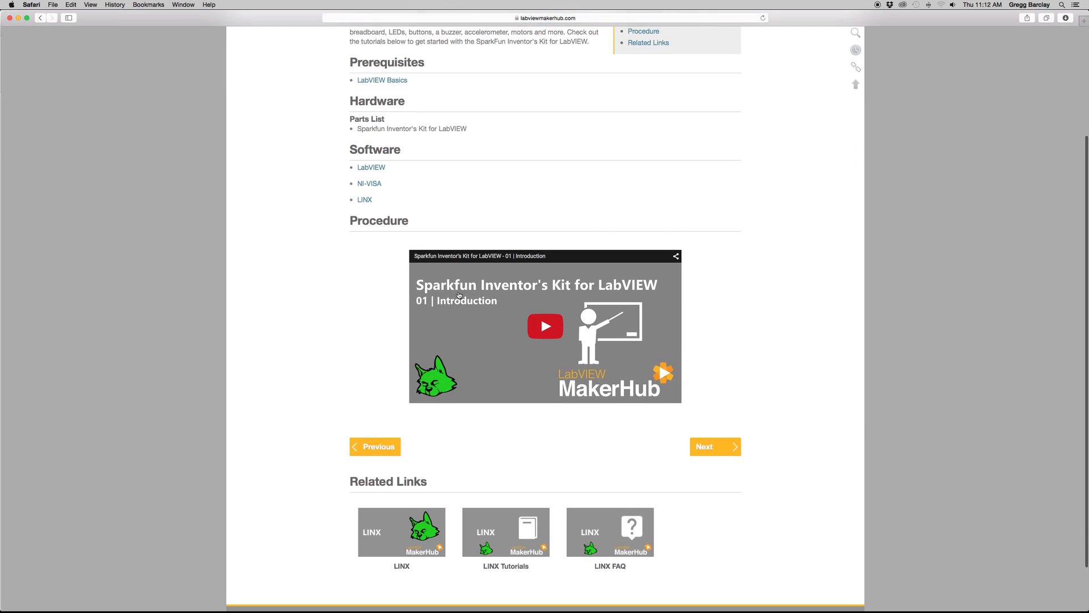
click(544, 327)
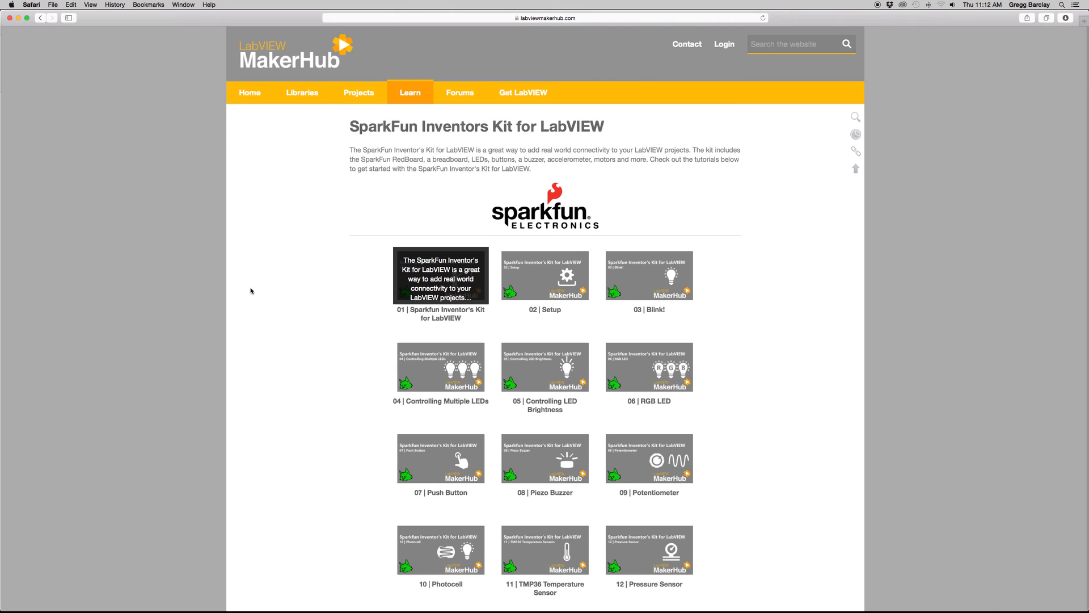
click(546, 281)
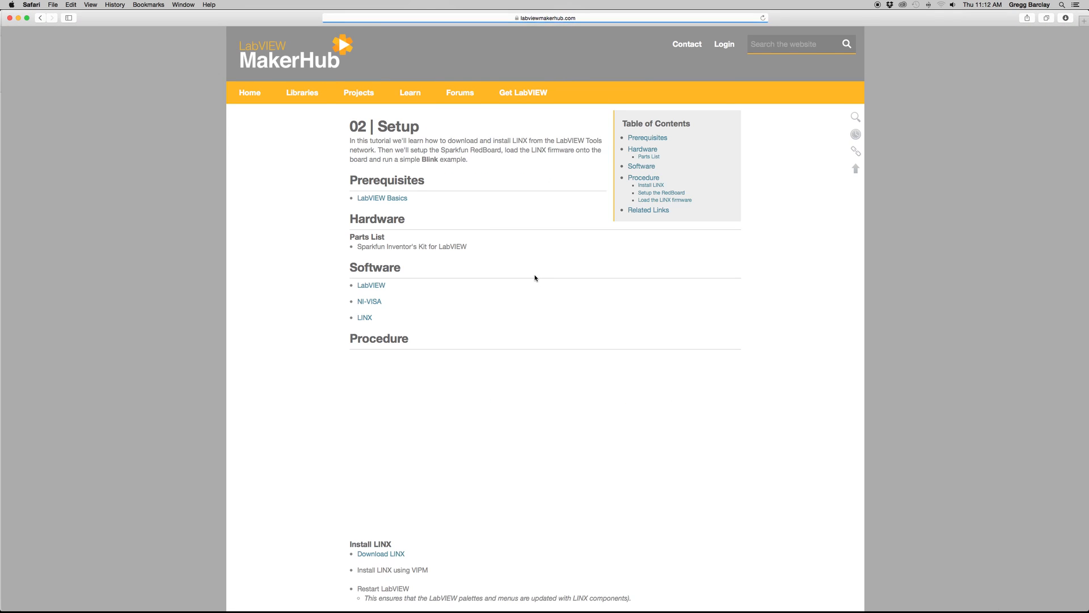
scroll(down, 3)
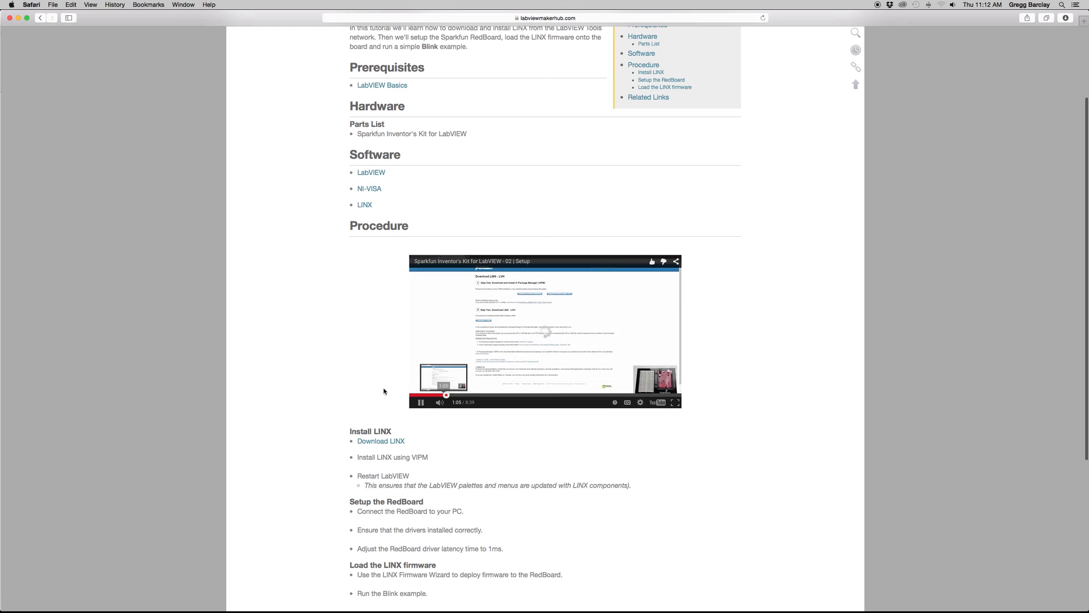
scroll(down, 3)
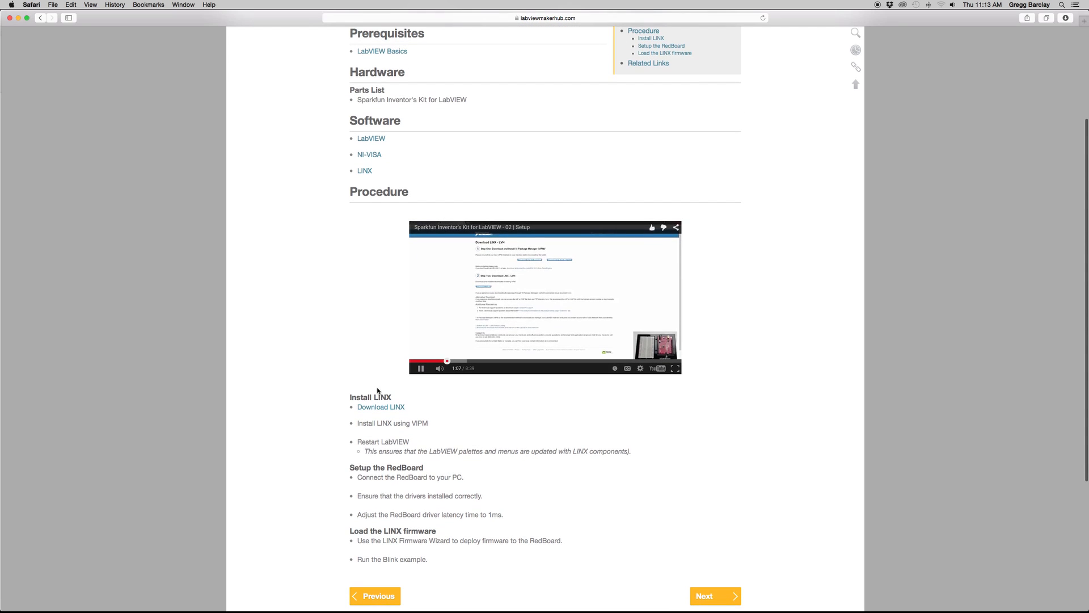